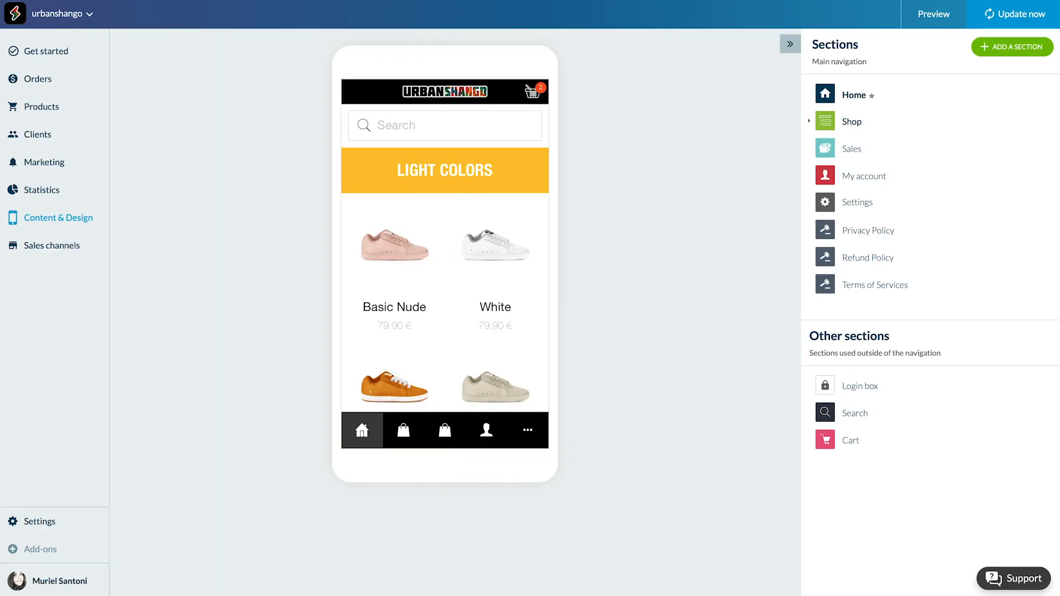
mouse_move(202, 367)
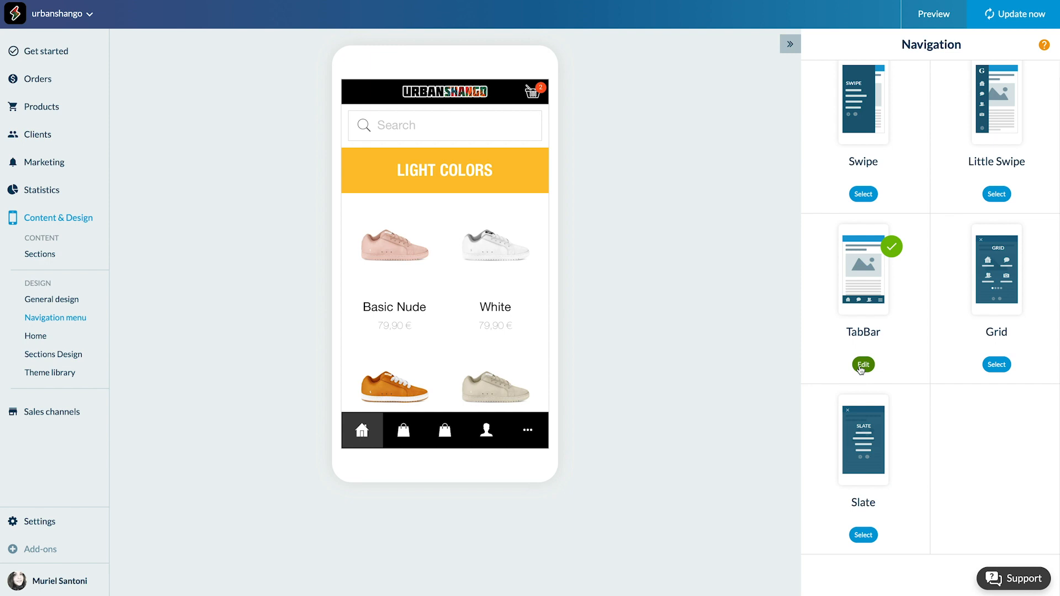
Step: Open the TabBar's Home tab settings and start editing its house icon
click(862, 364)
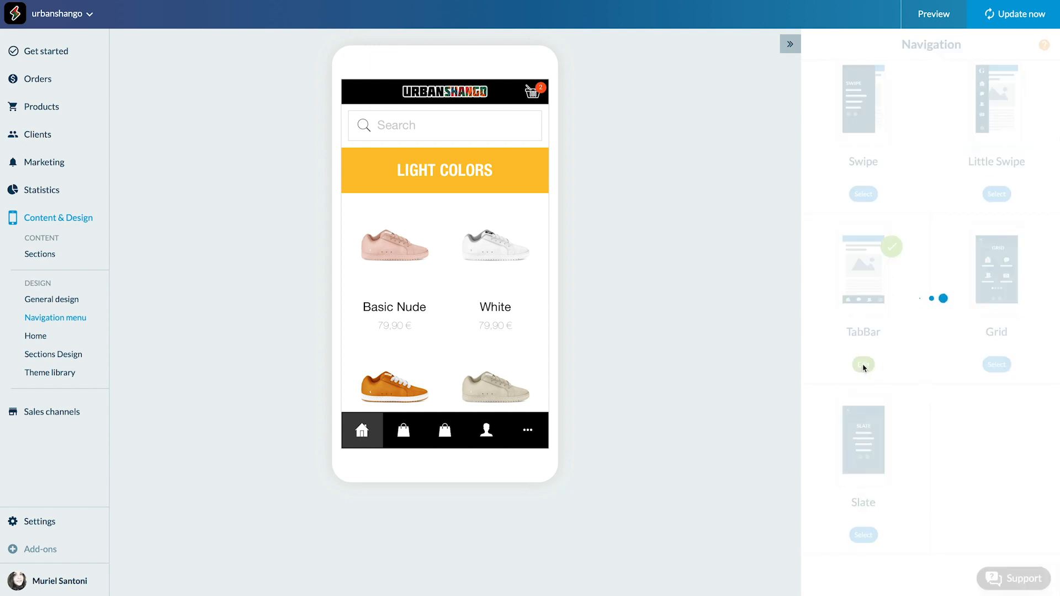
click(863, 365)
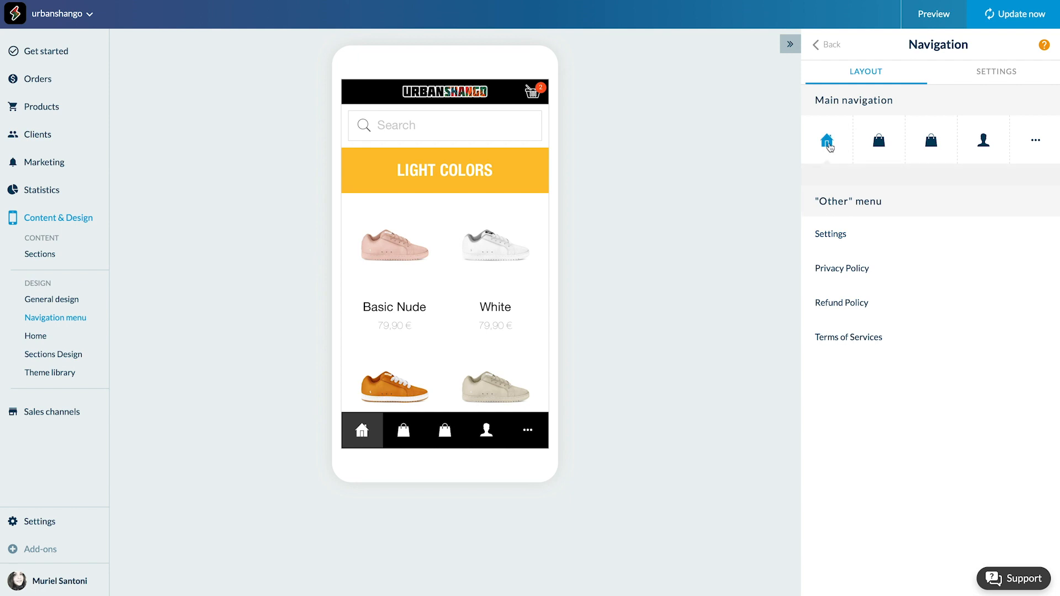
click(826, 140)
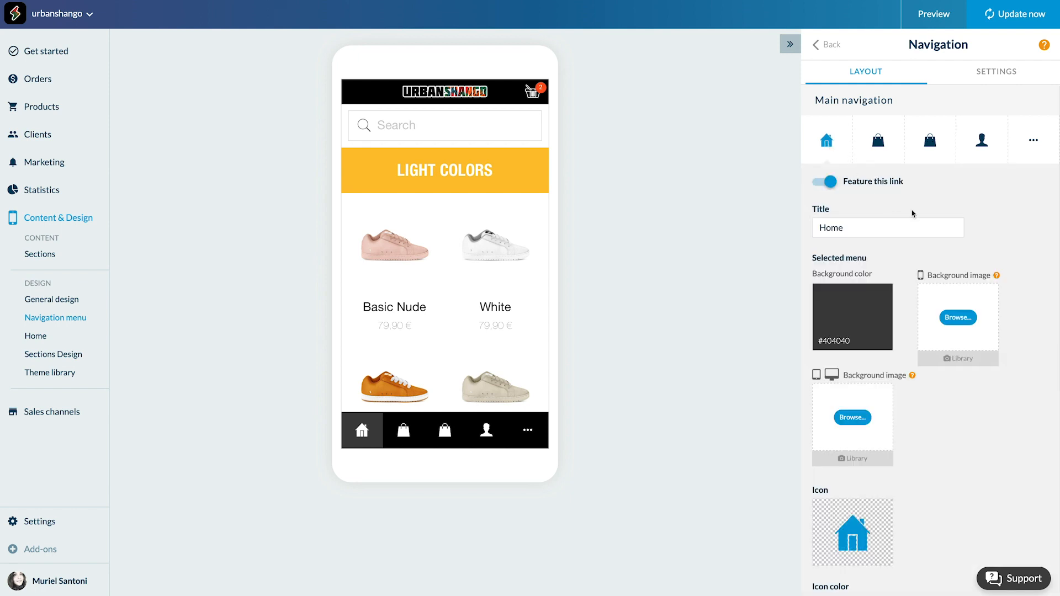
scroll(down, 3)
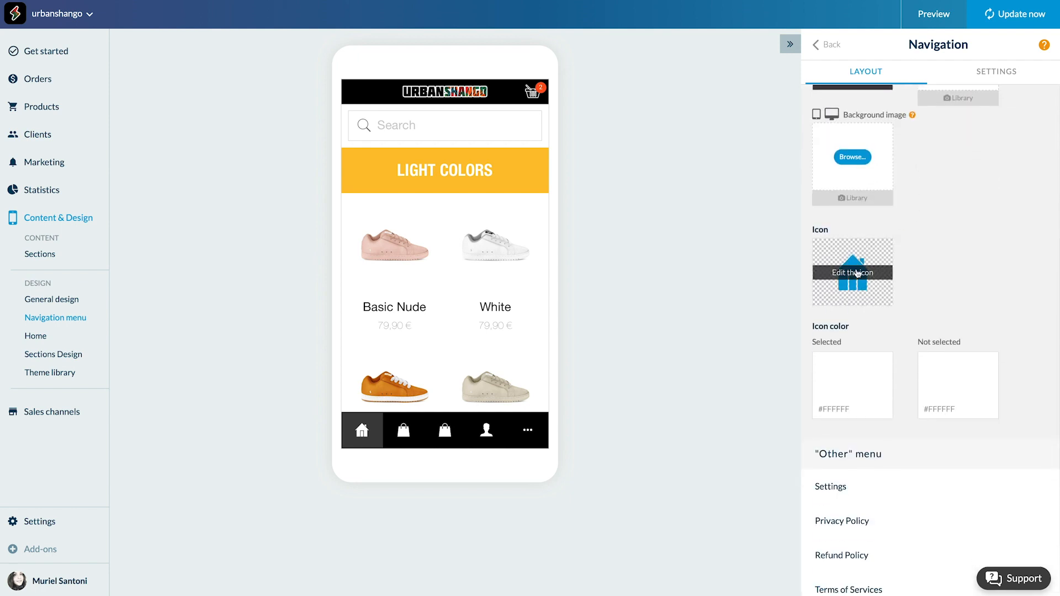
click(852, 272)
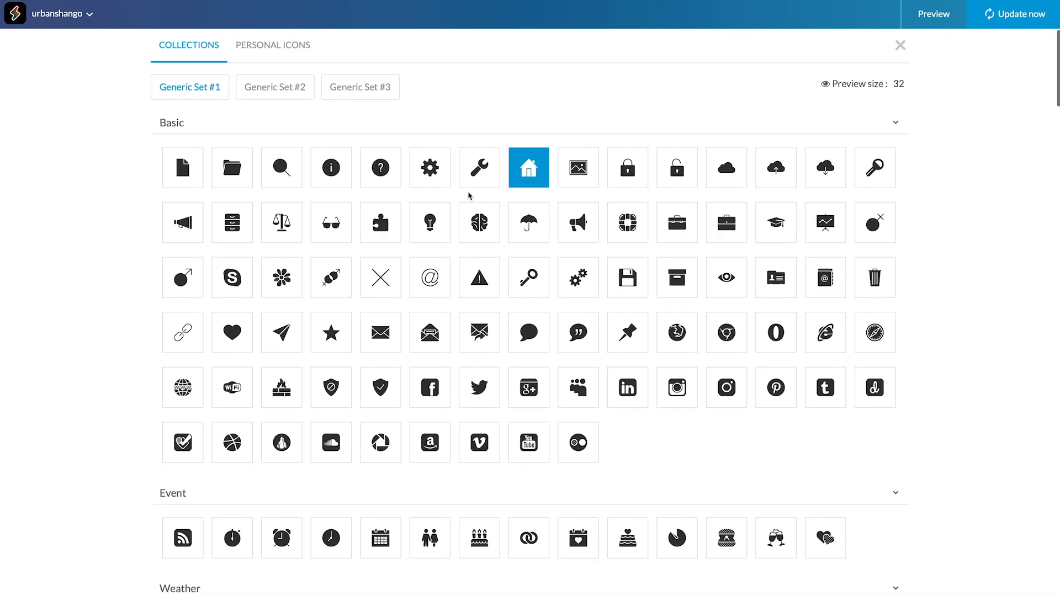
mouse_move(394, 121)
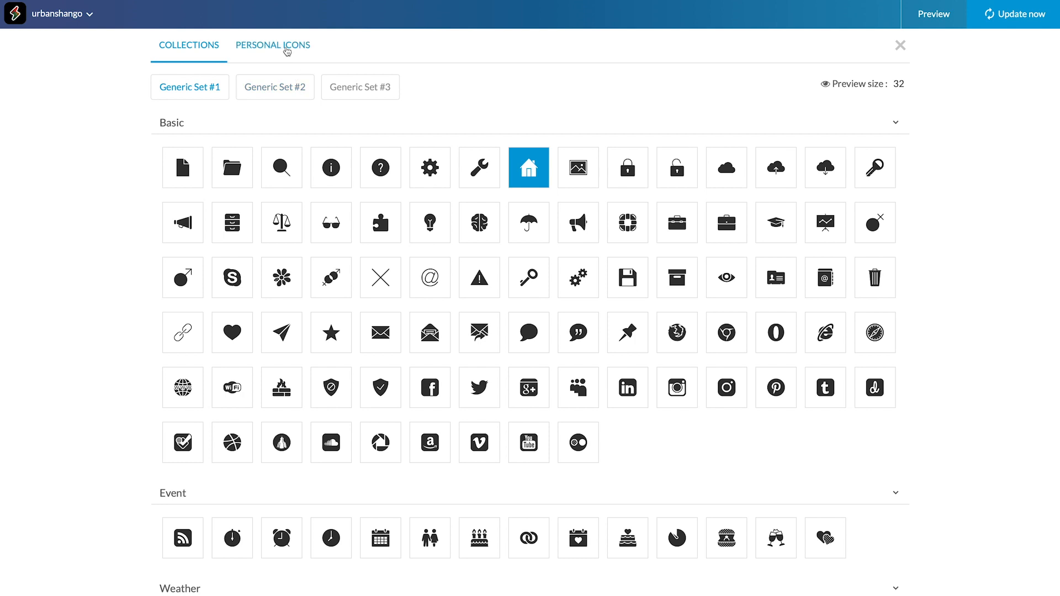
Step: Choose Personal Icons with the Image option for a full-colour PNG upload
click(272, 45)
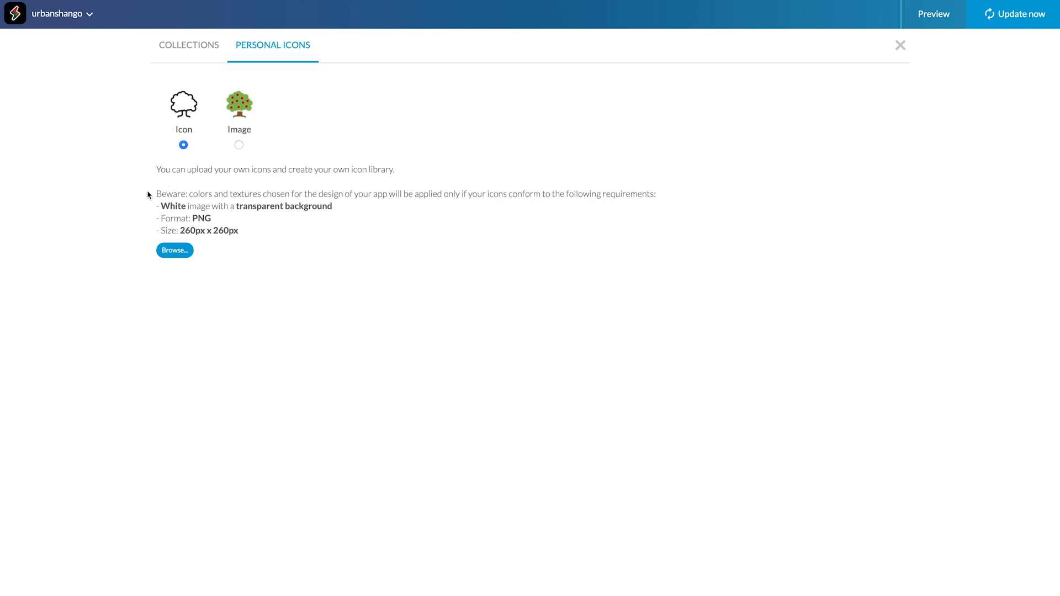
mouse_move(148, 220)
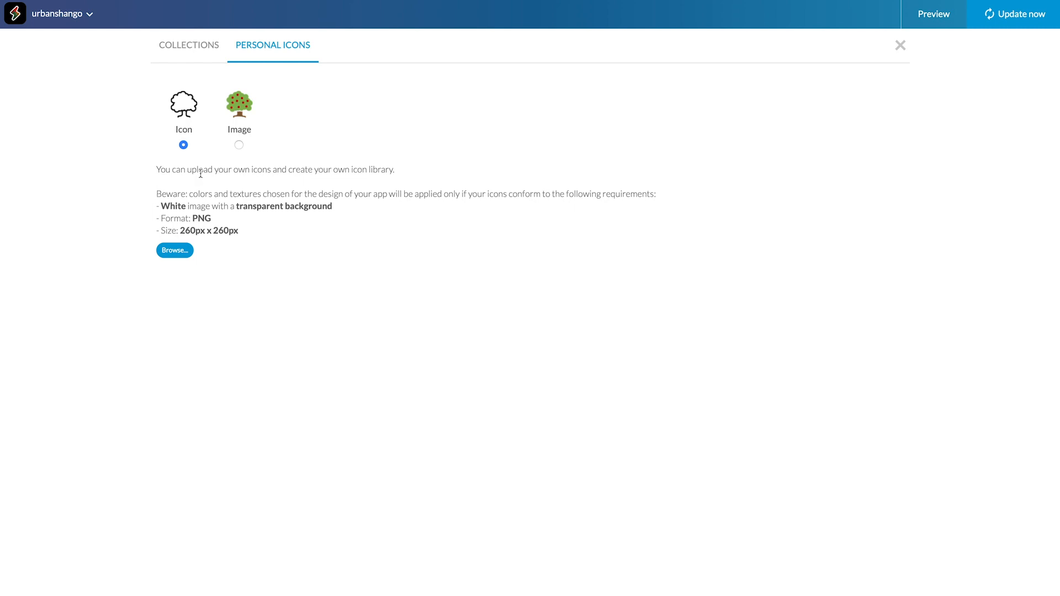
click(239, 144)
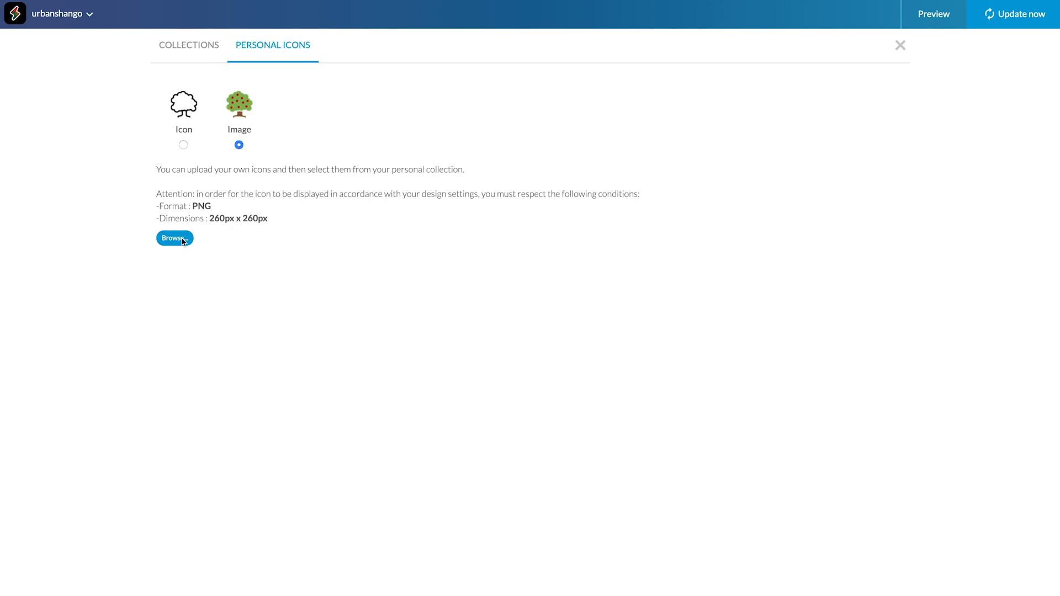
Step: Upload urbanshango_icon_menu.png from Documents as the Home tab icon
click(174, 238)
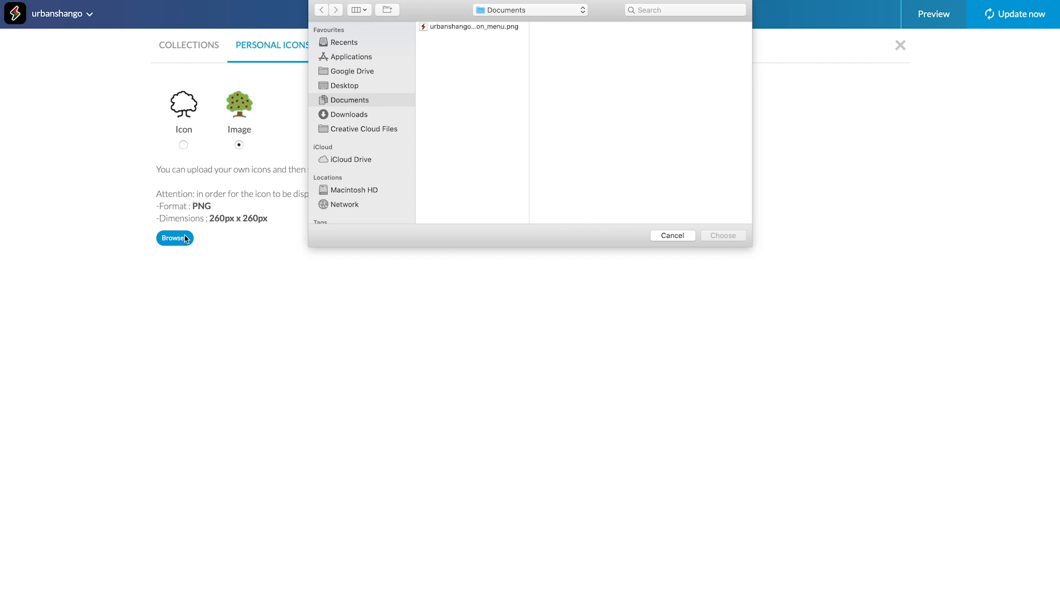
click(473, 26)
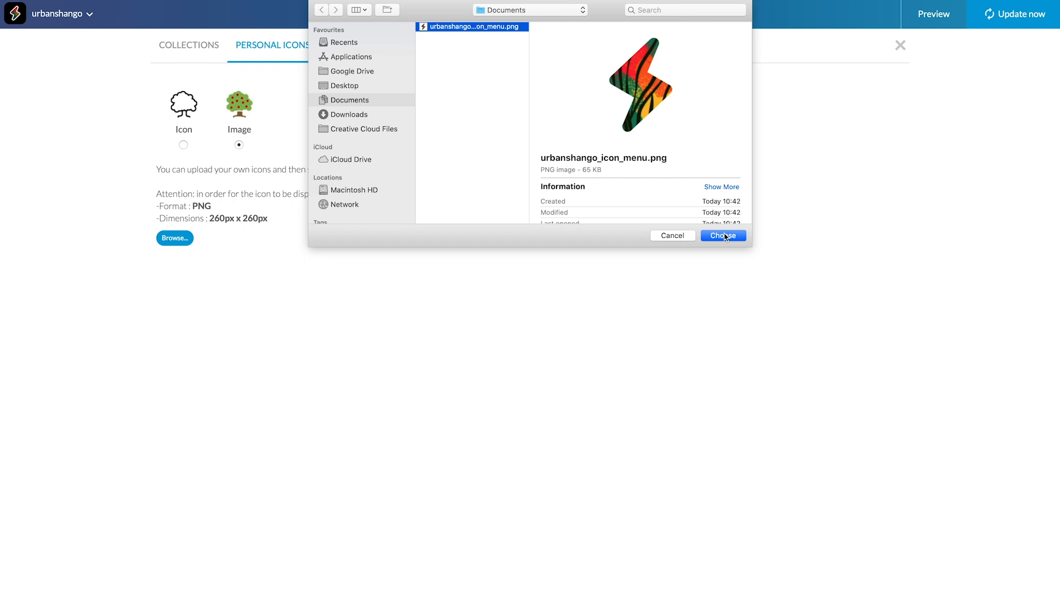
click(722, 235)
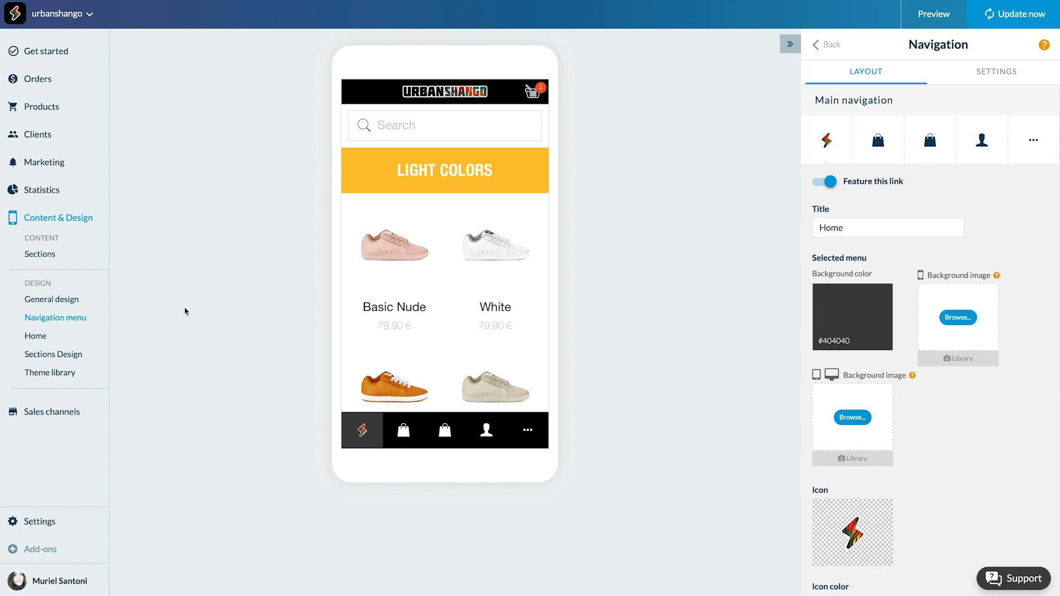
mouse_move(300, 448)
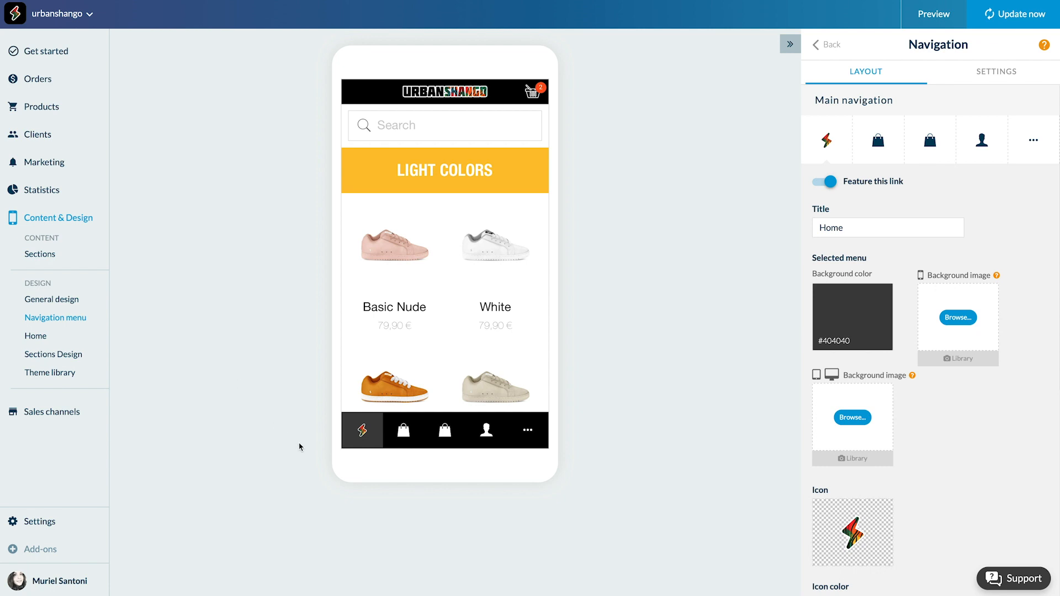
Step: Give Shop and the other tabs new library icons: sneaker, percent badge, circled figure
click(877, 140)
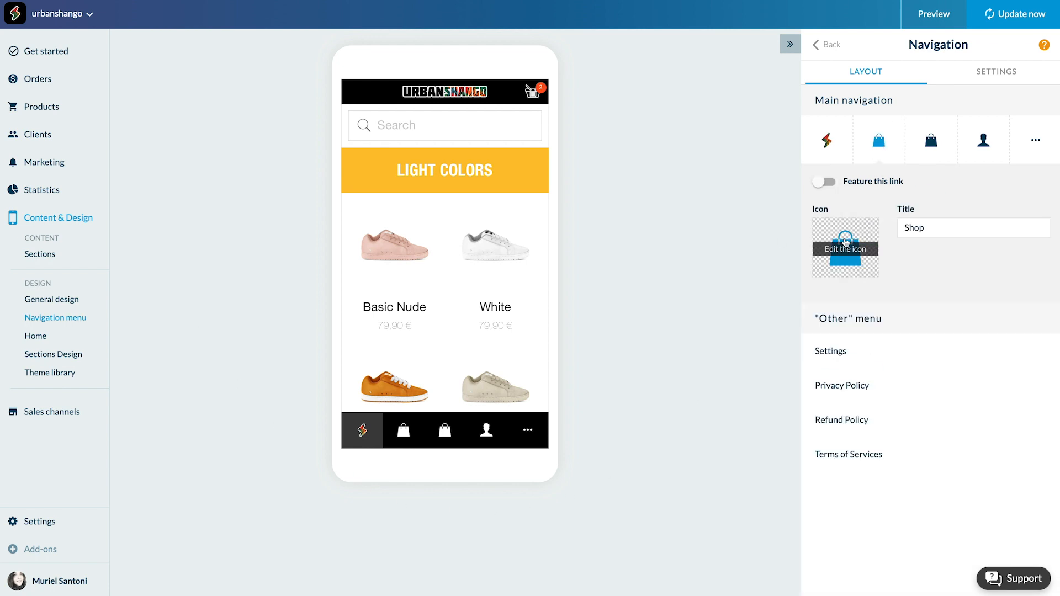
click(844, 248)
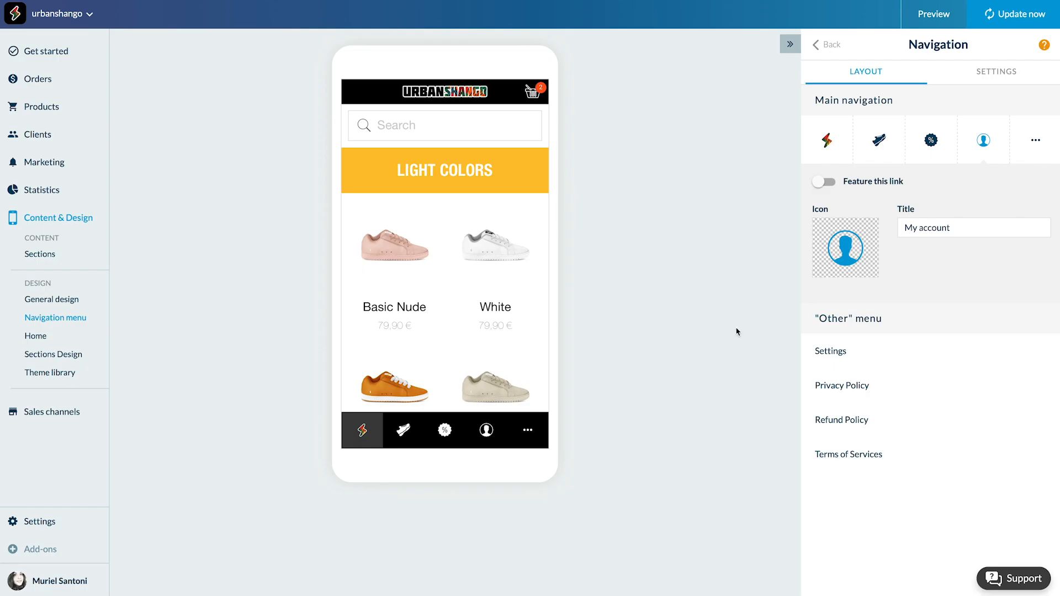
click(933, 13)
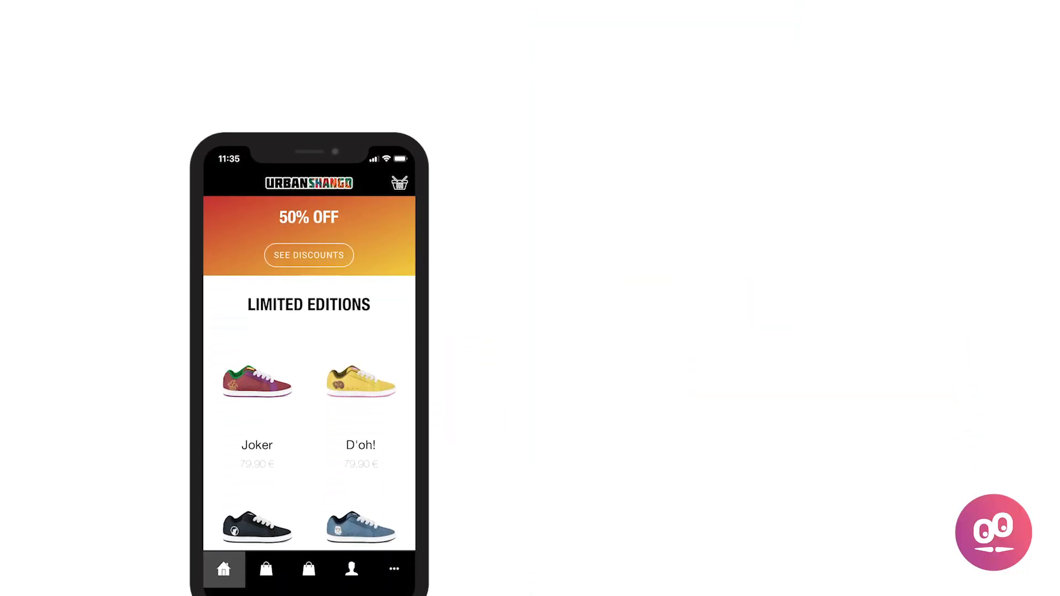